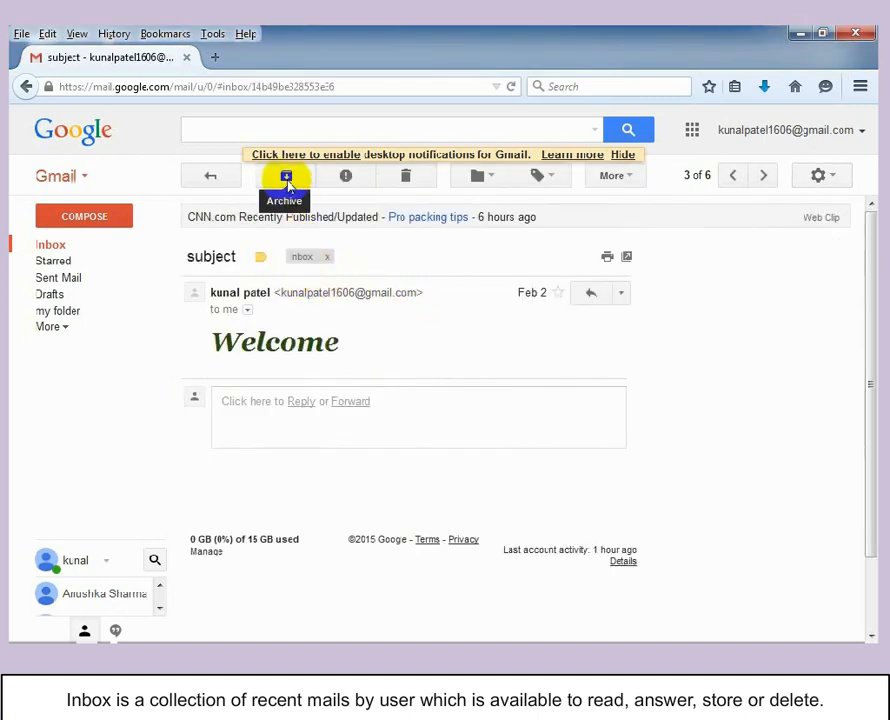
mouse_move(404, 176)
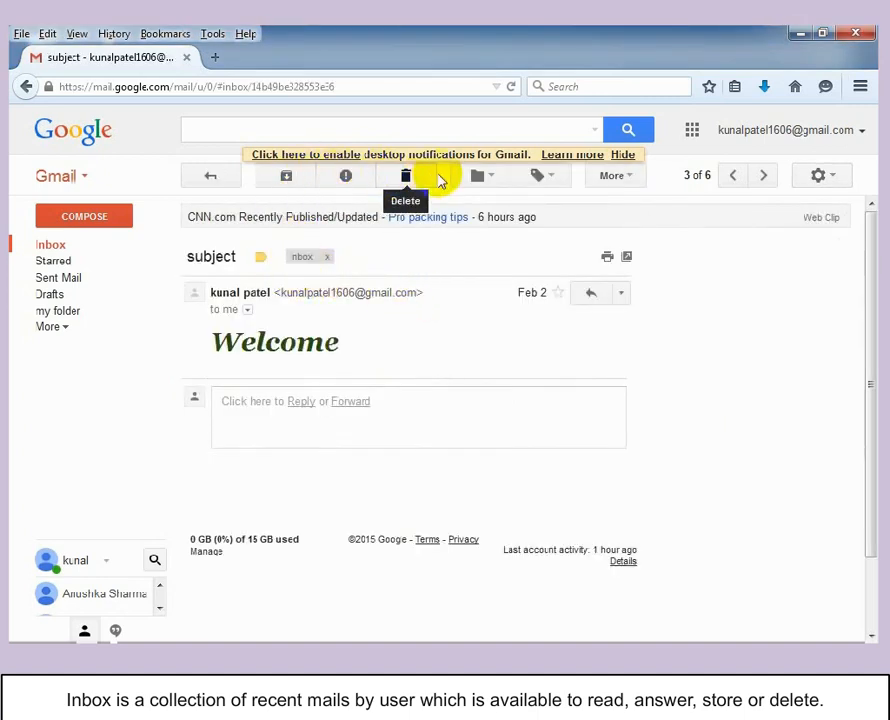
mouse_move(408, 176)
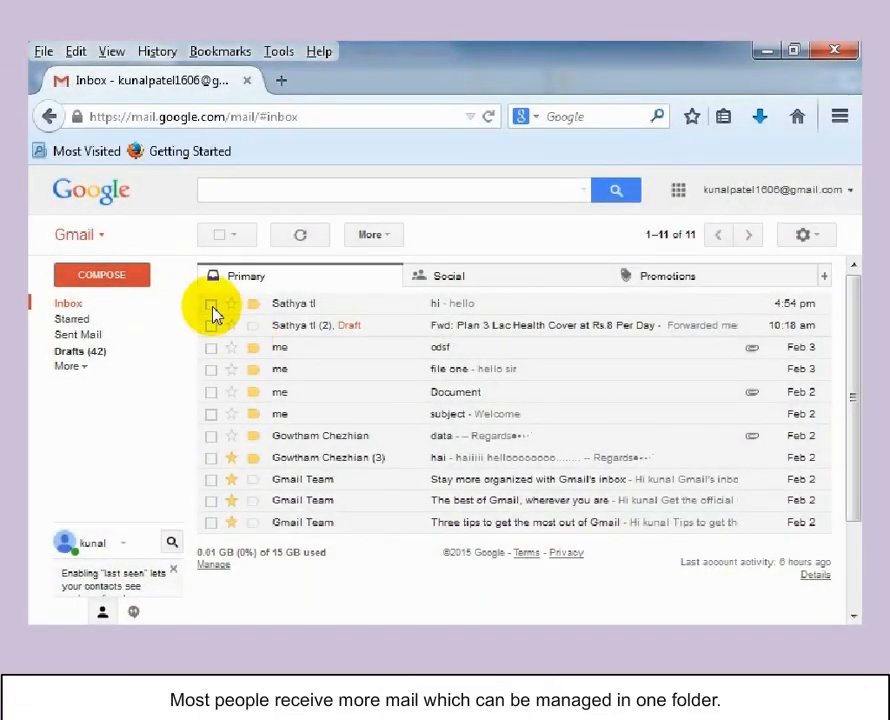
Move the top 'hi' message into a newly created label named 'my folder'.
left_click(212, 304)
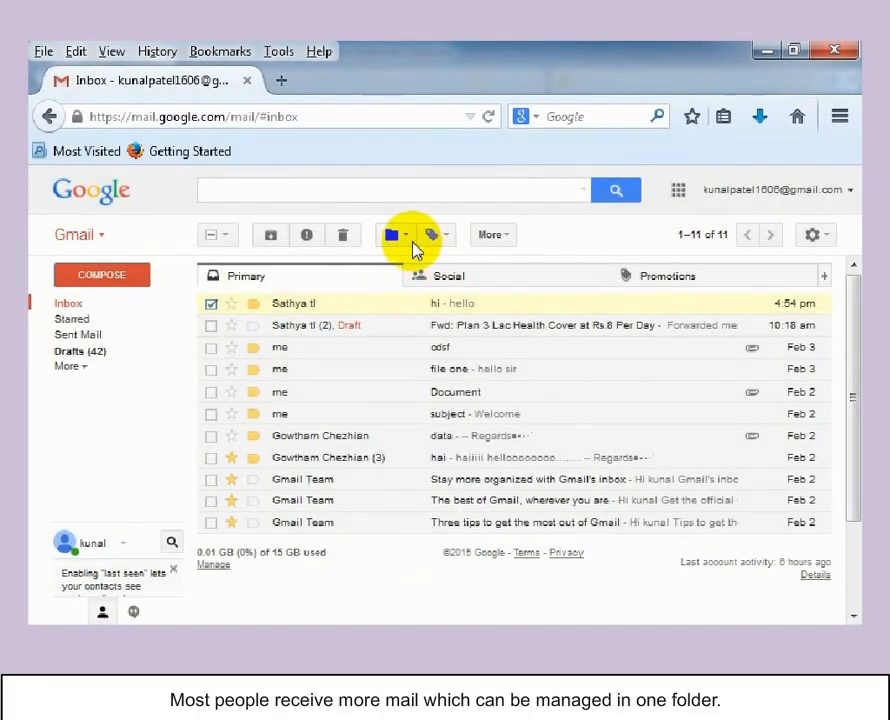
left_click(396, 234)
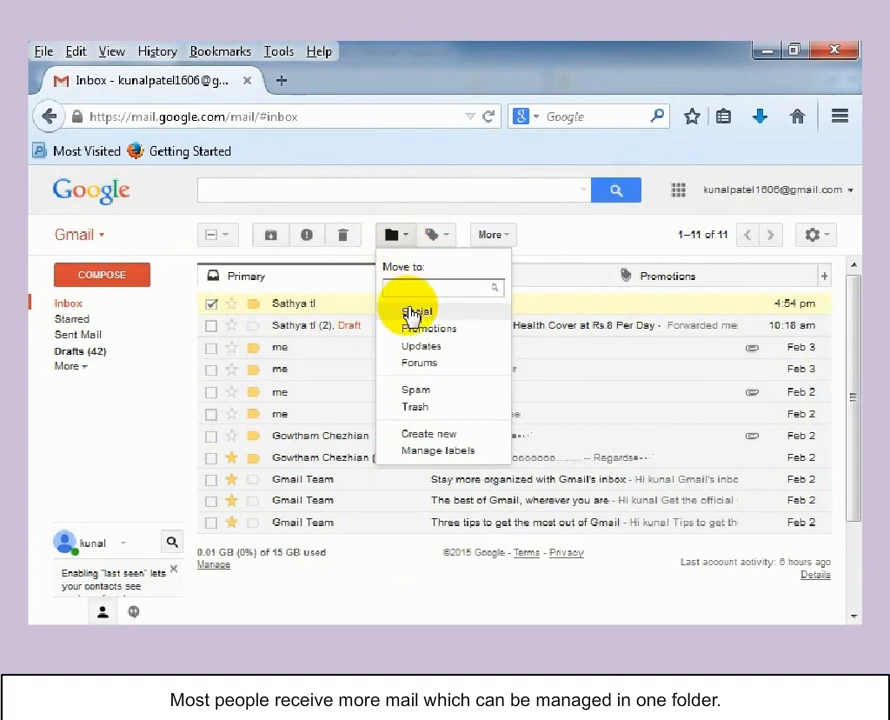
left_click(428, 432)
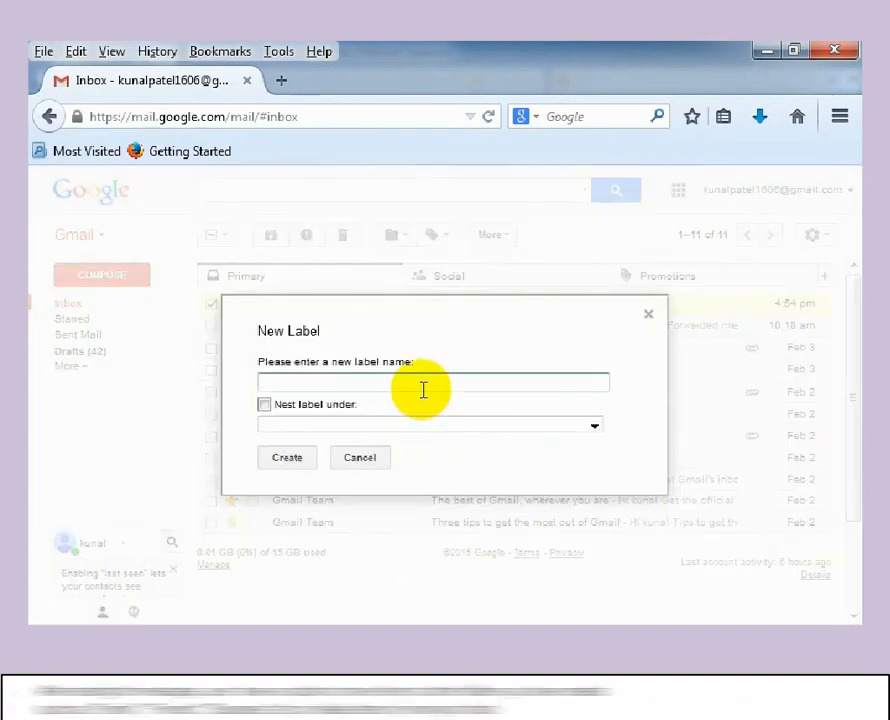
type("my folder")
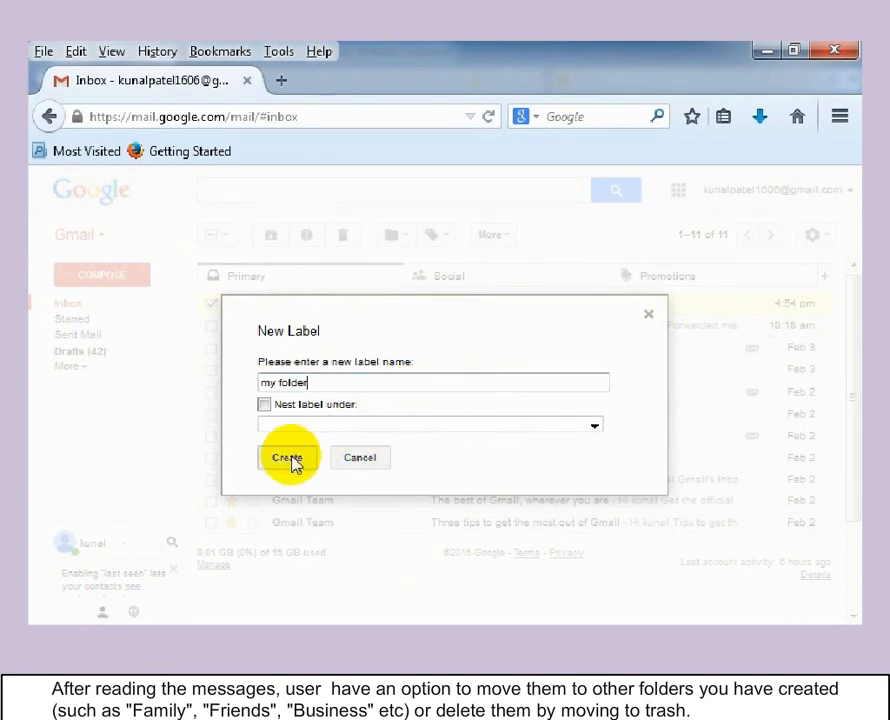
left_click(288, 456)
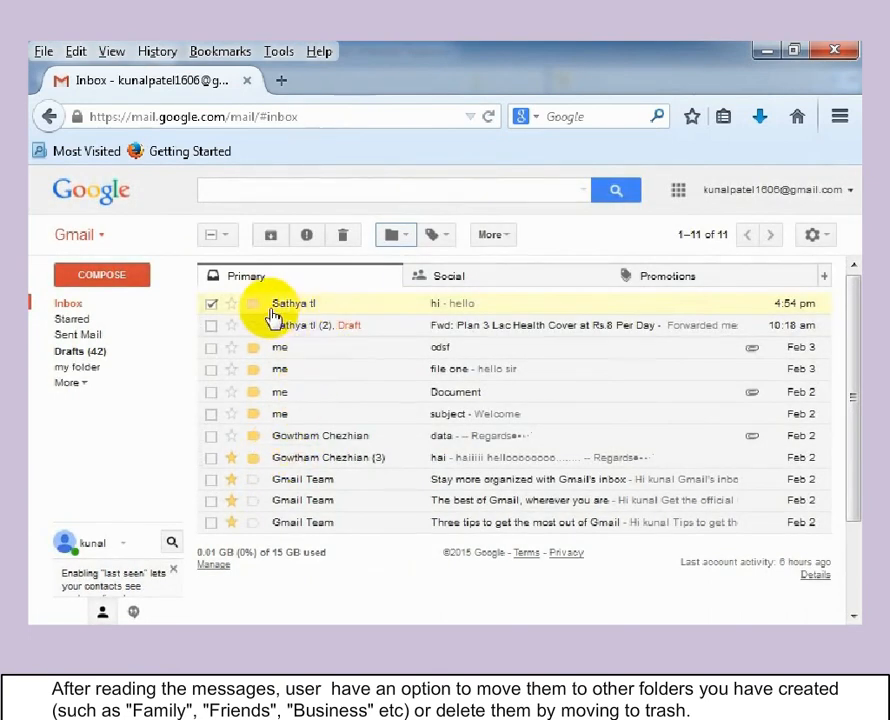
mouse_move(76, 368)
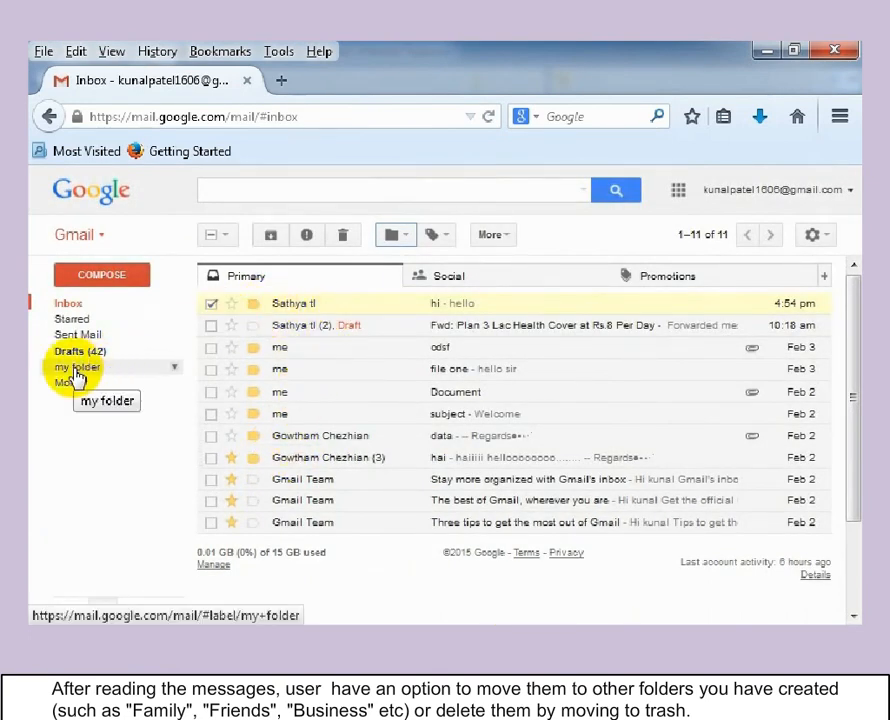
View the 'hi' message inside the 'my folder' label, then return to the inbox.
left_click(76, 368)
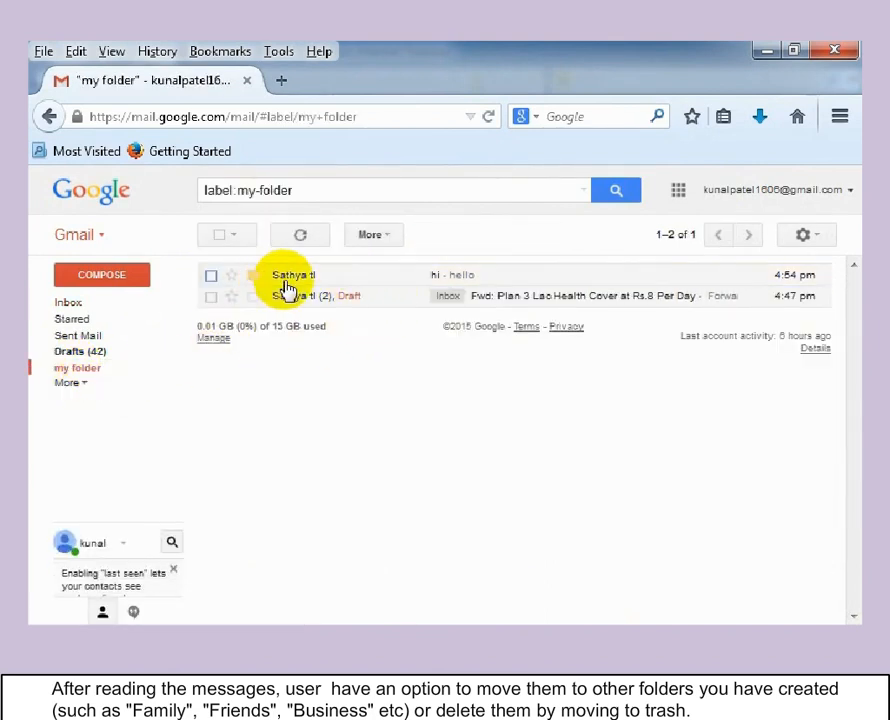
left_click(290, 276)
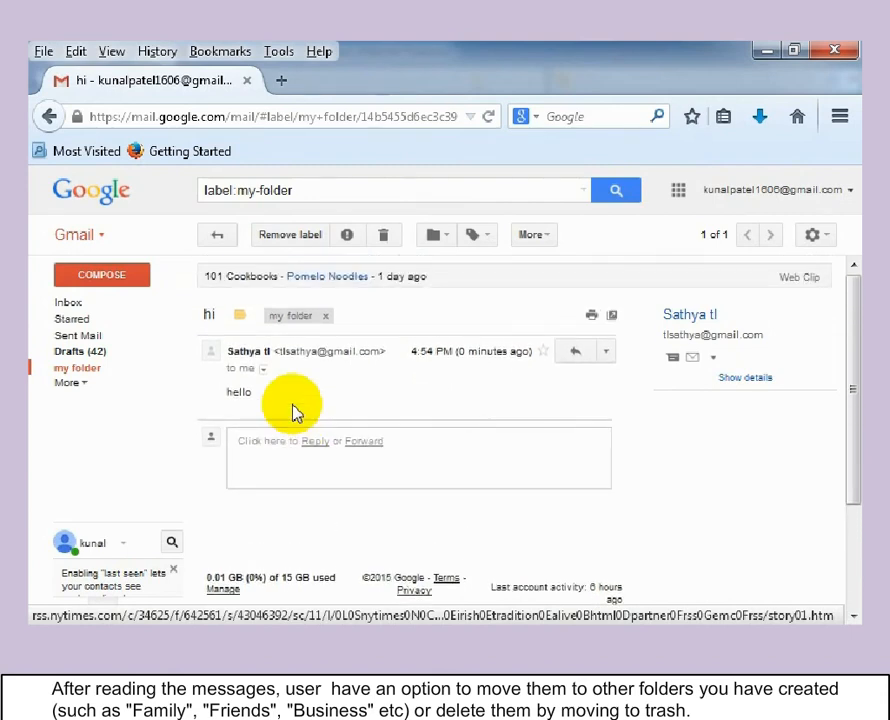
left_click(68, 304)
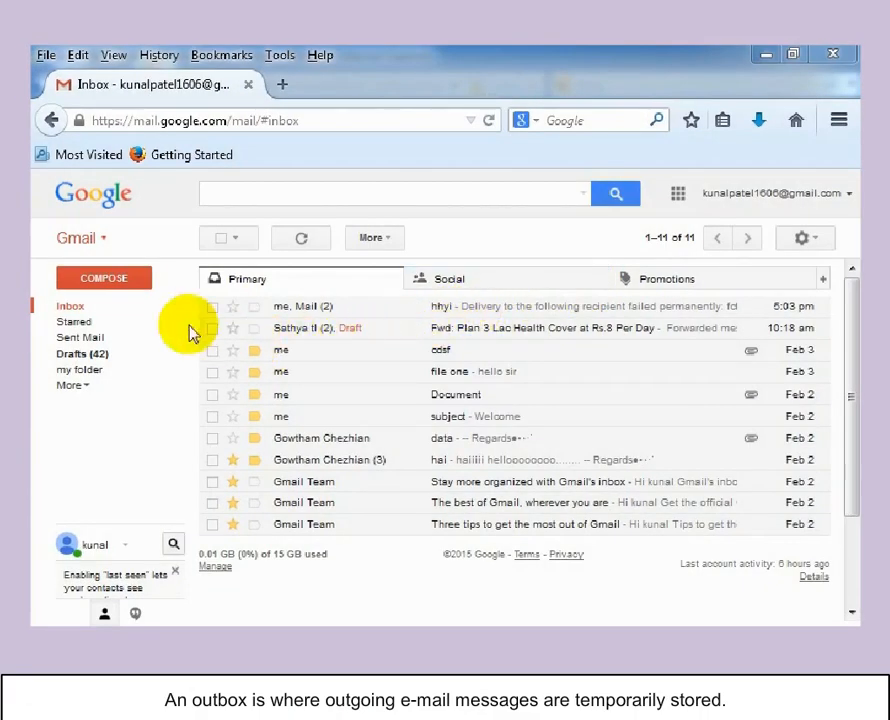
Compose a new message to a gmail.com recipient with subject 'Hi' and body 'Hello'.
left_click(104, 276)
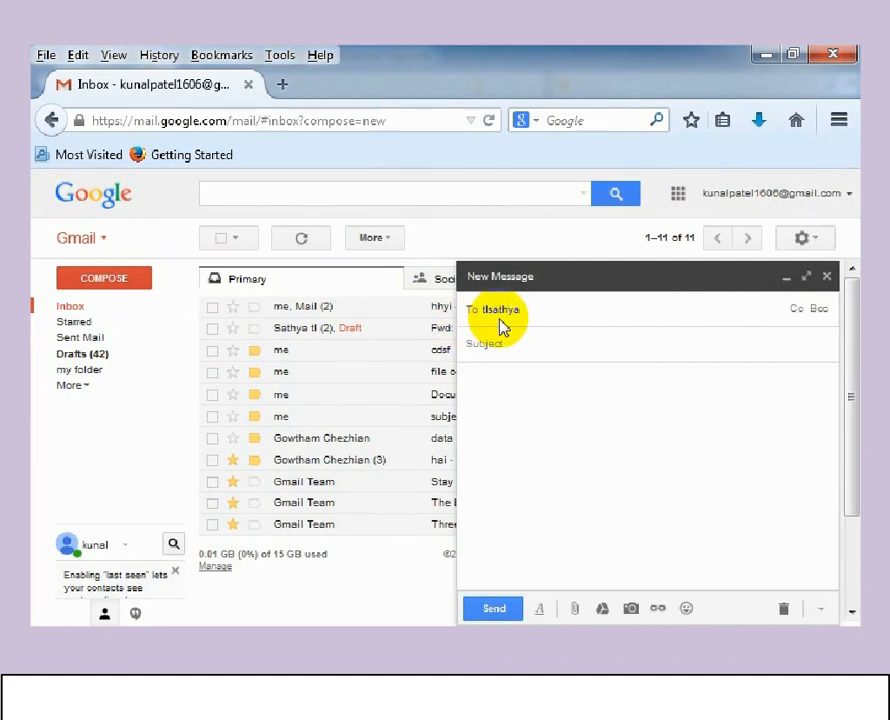
type("@gmail")
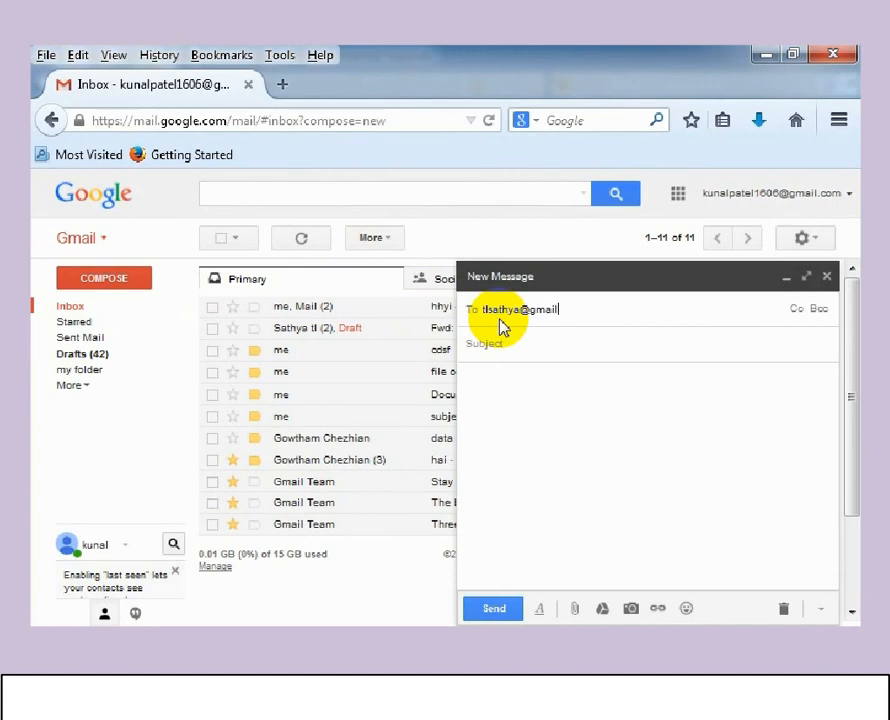
type(".com")
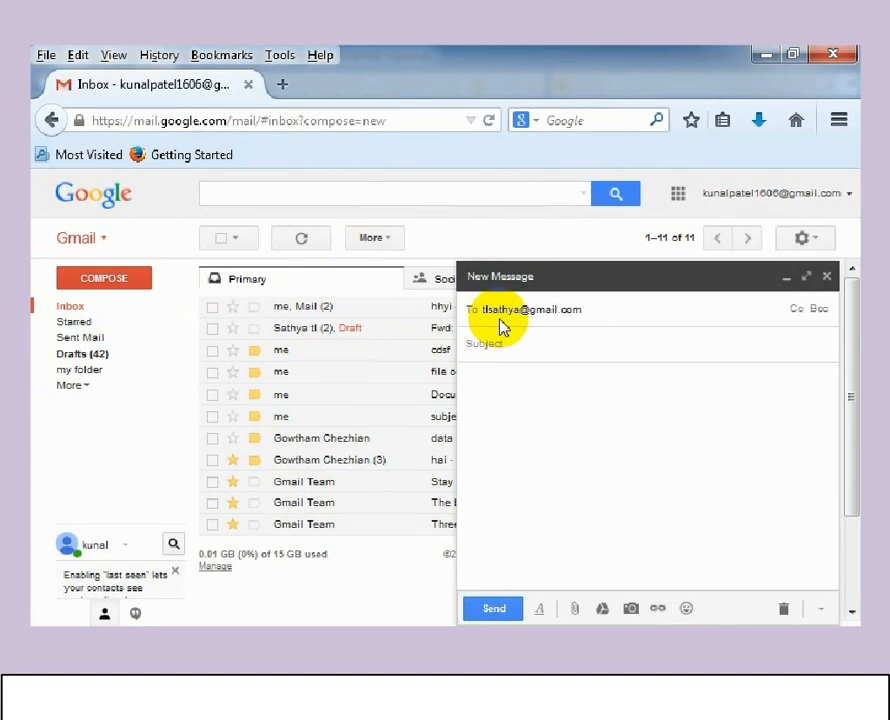
left_click(496, 344)
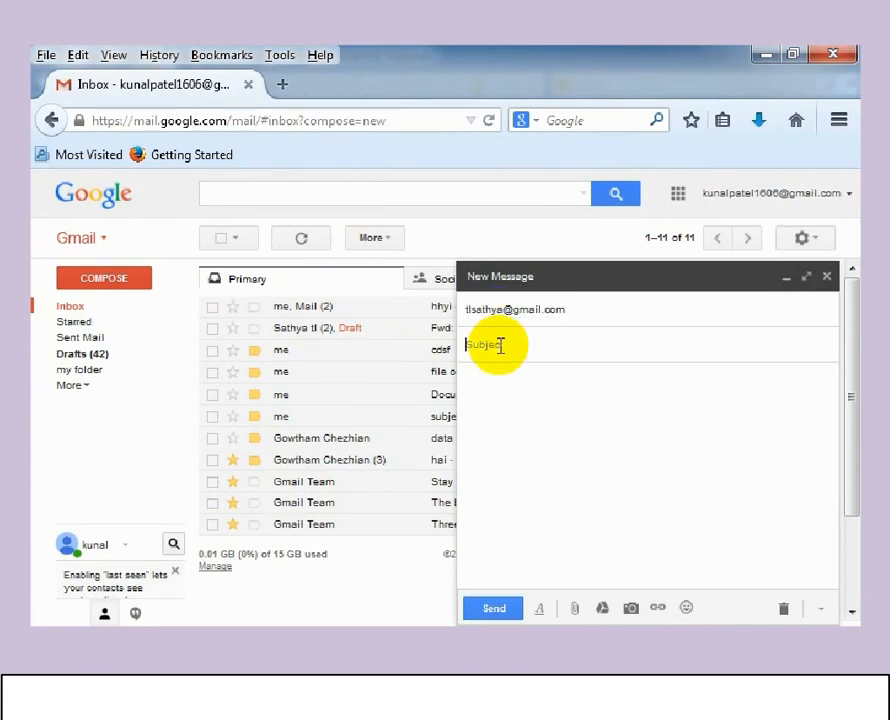
type("Hi")
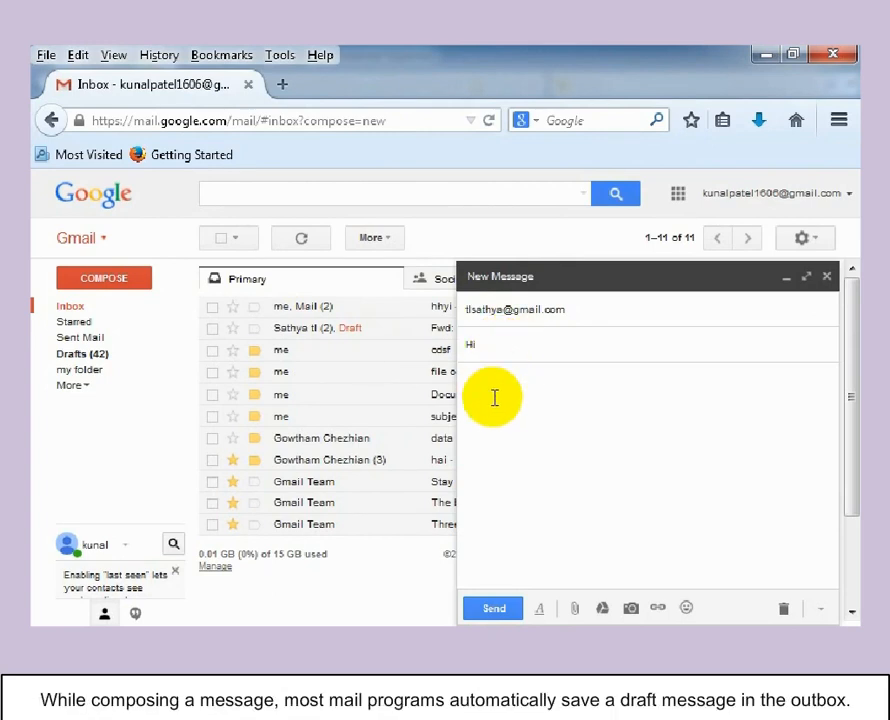
type("Hello")
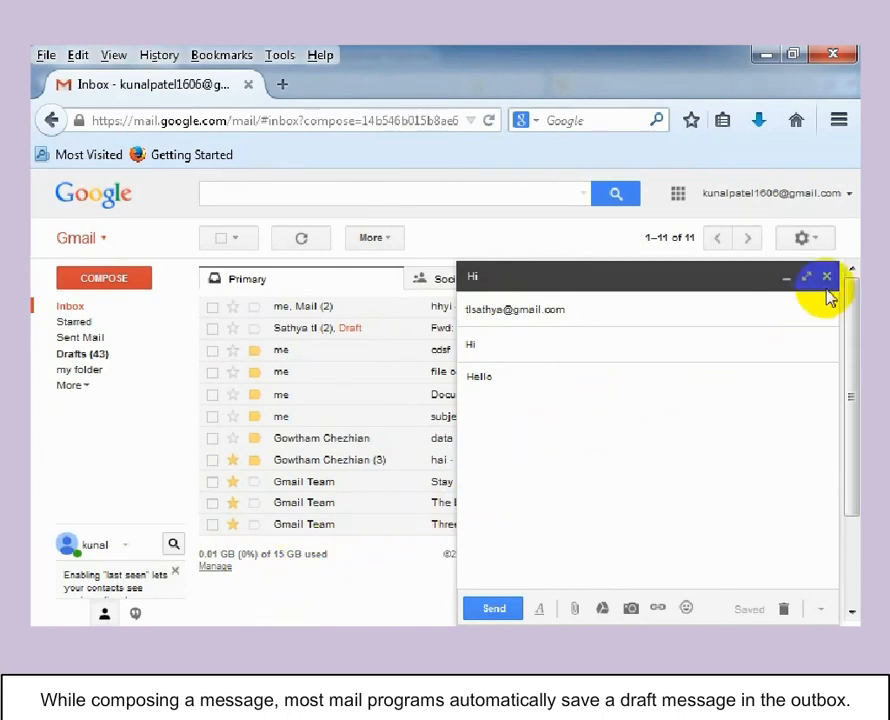
left_click(786, 276)
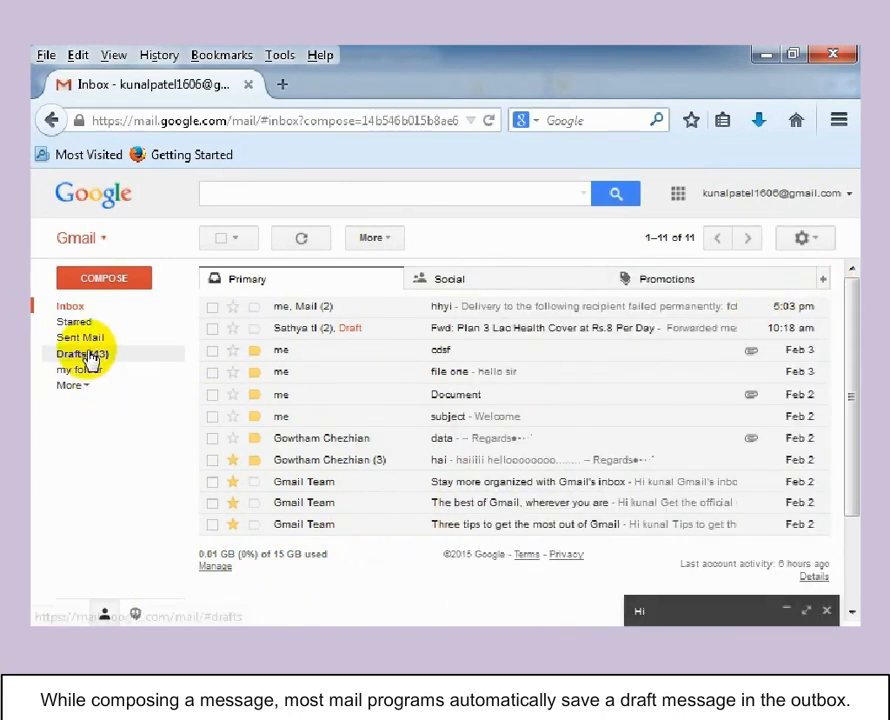
left_click(82, 354)
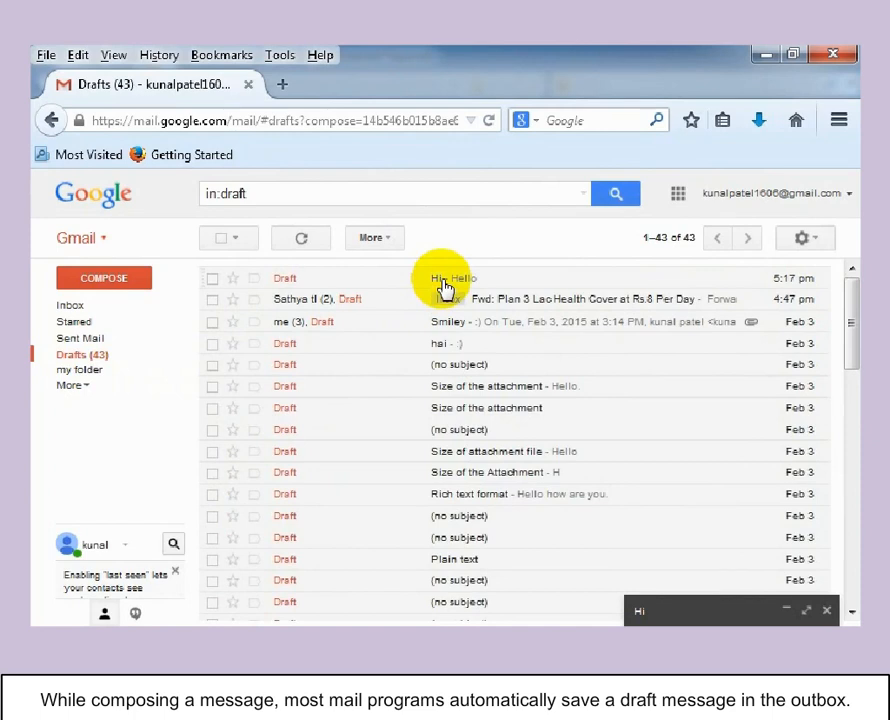
left_click(452, 278)
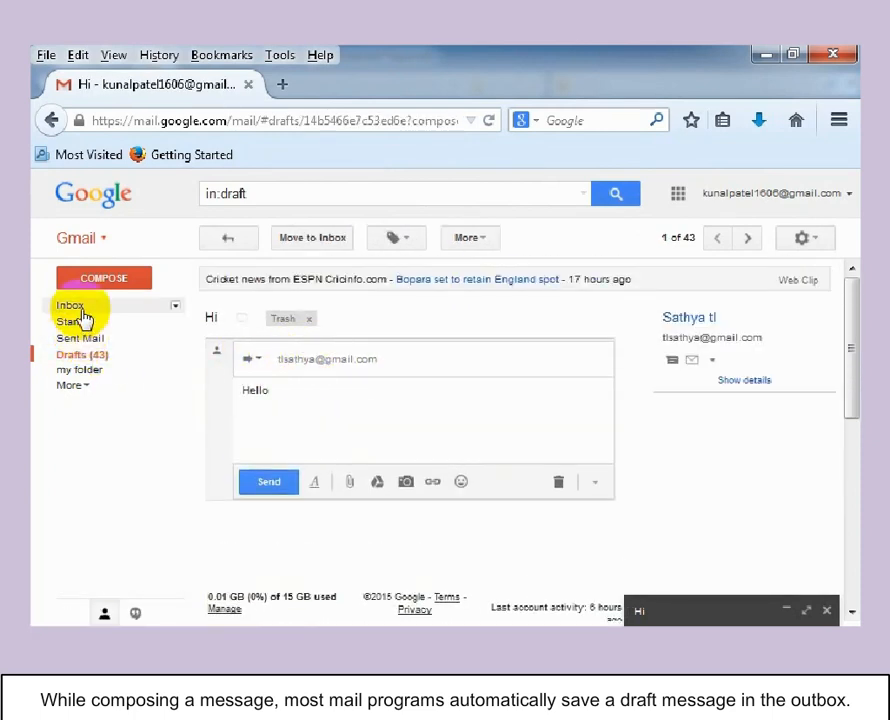
left_click(70, 304)
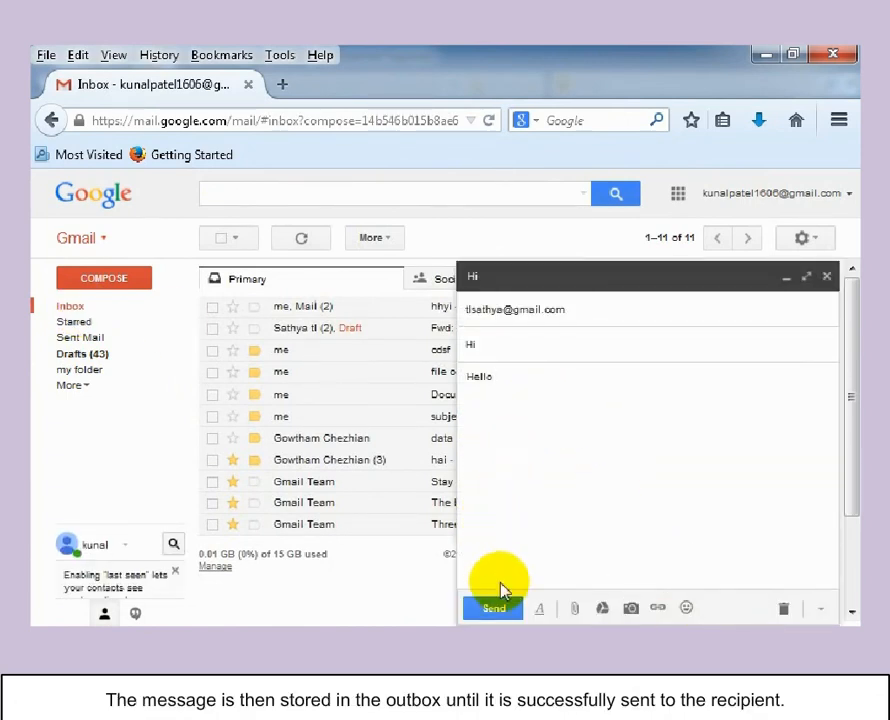
mouse_move(494, 608)
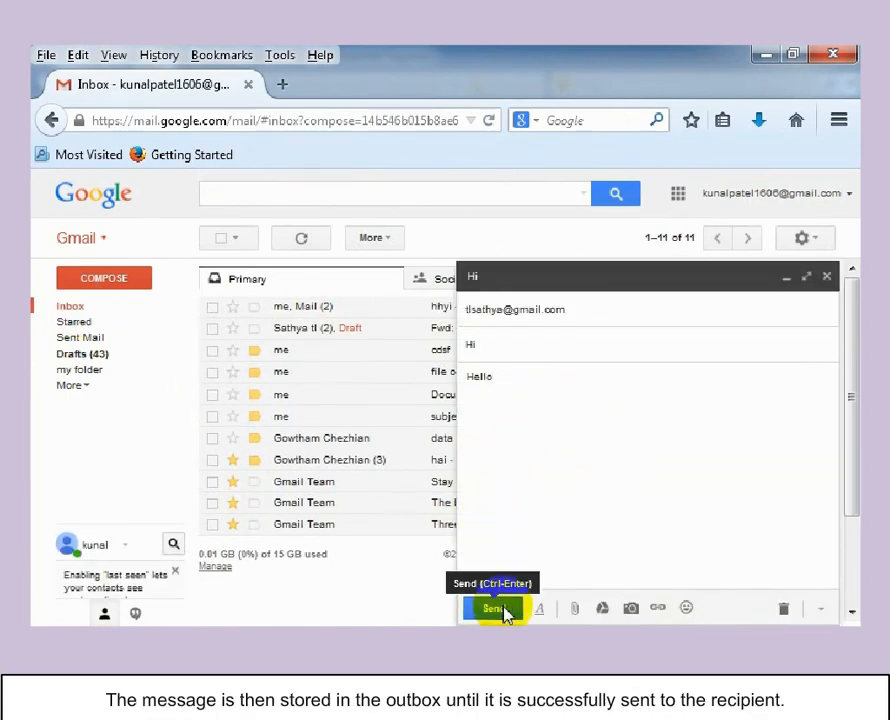
Send the 'Hi' message.
left_click(494, 608)
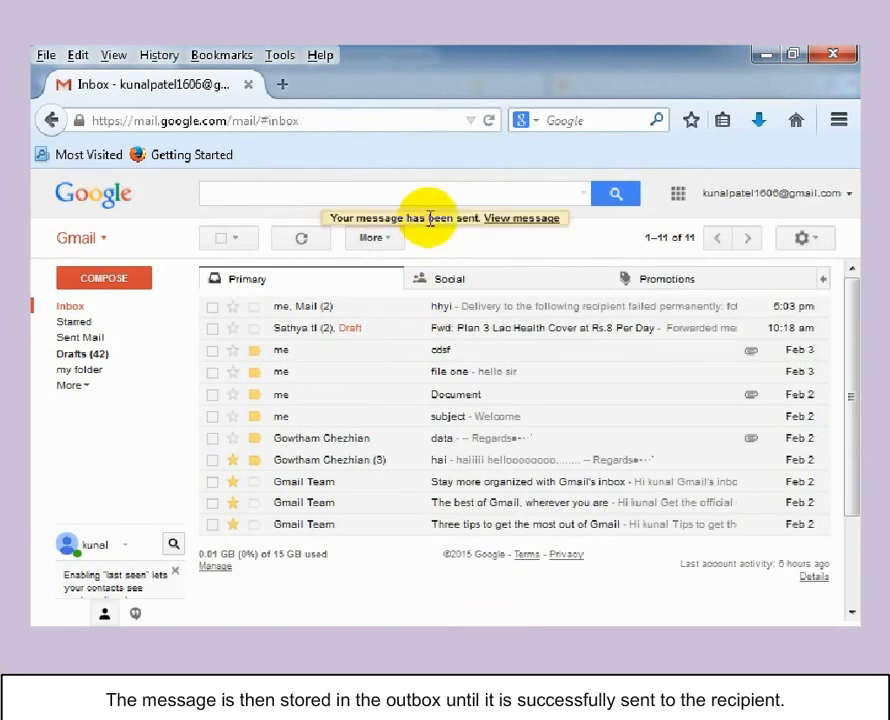
mouse_move(120, 378)
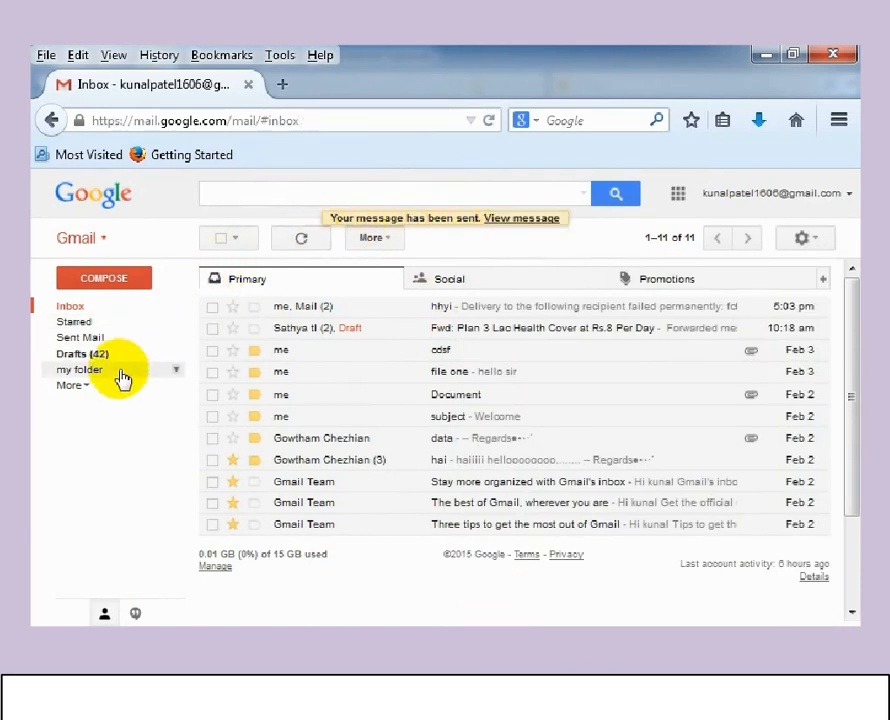
View the just-sent 'Hi' message in the Sent Mail folder.
left_click(80, 336)
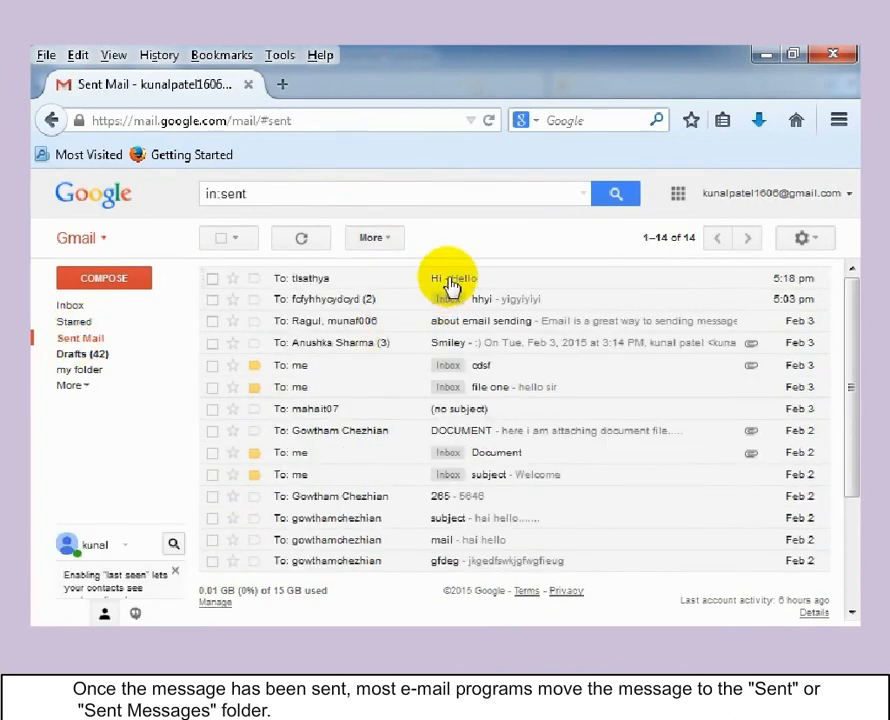
left_click(450, 278)
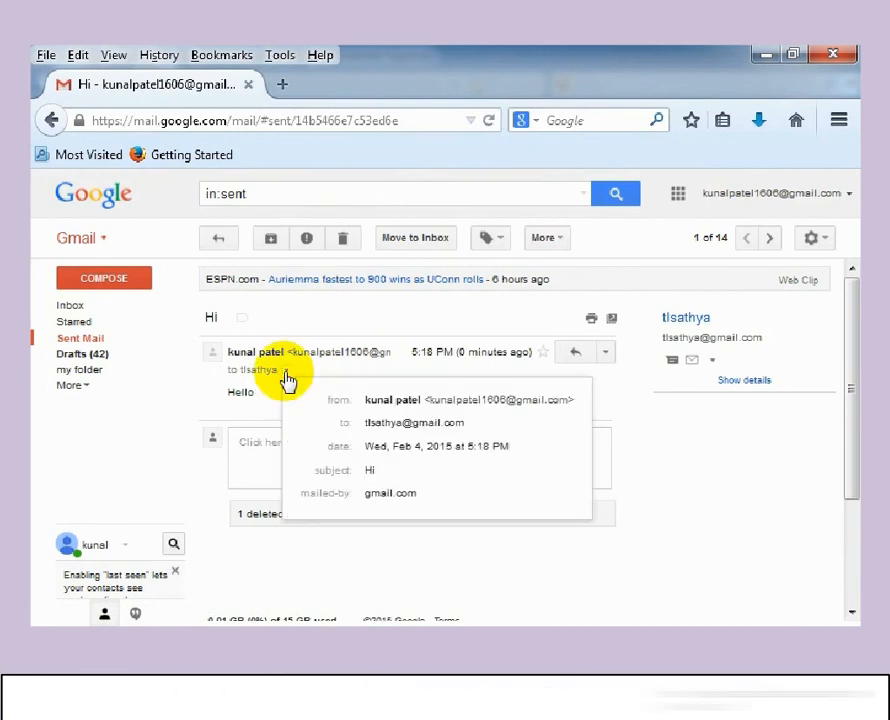
Review the three saved drafts, then list the sent messages.
left_click(66, 256)
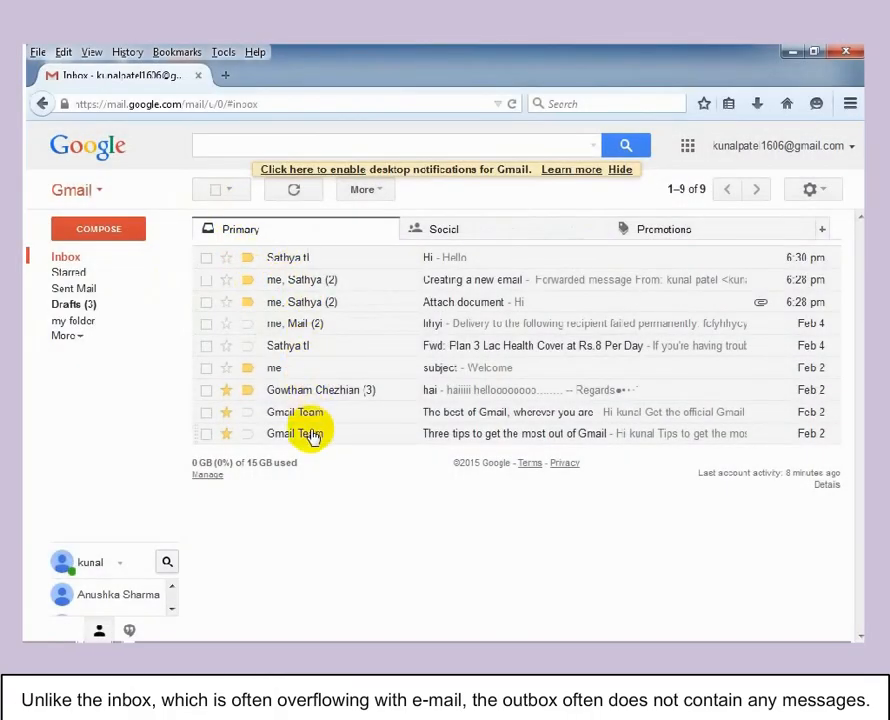
mouse_move(64, 304)
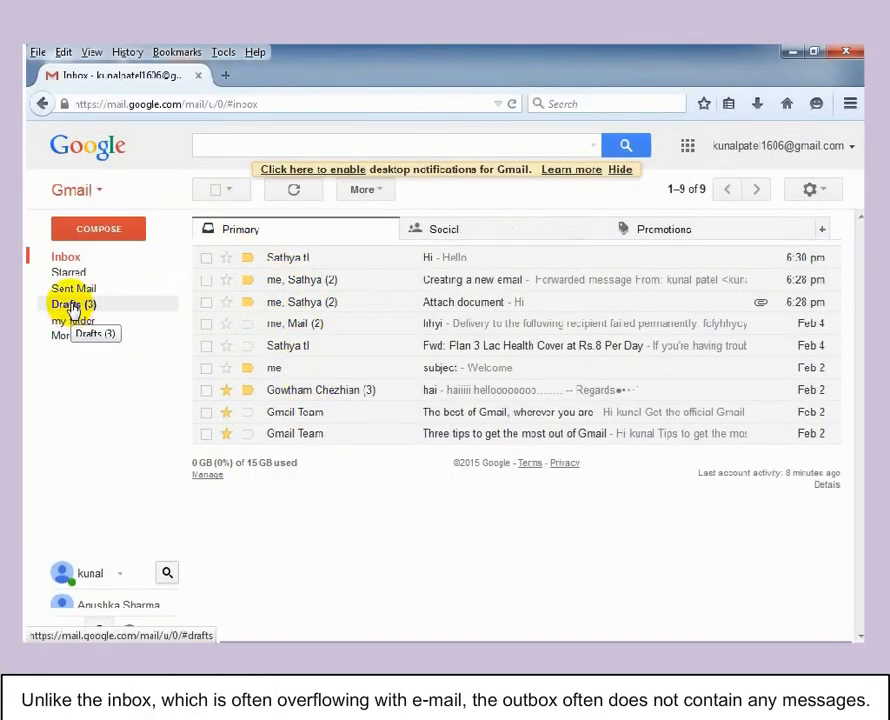
left_click(72, 304)
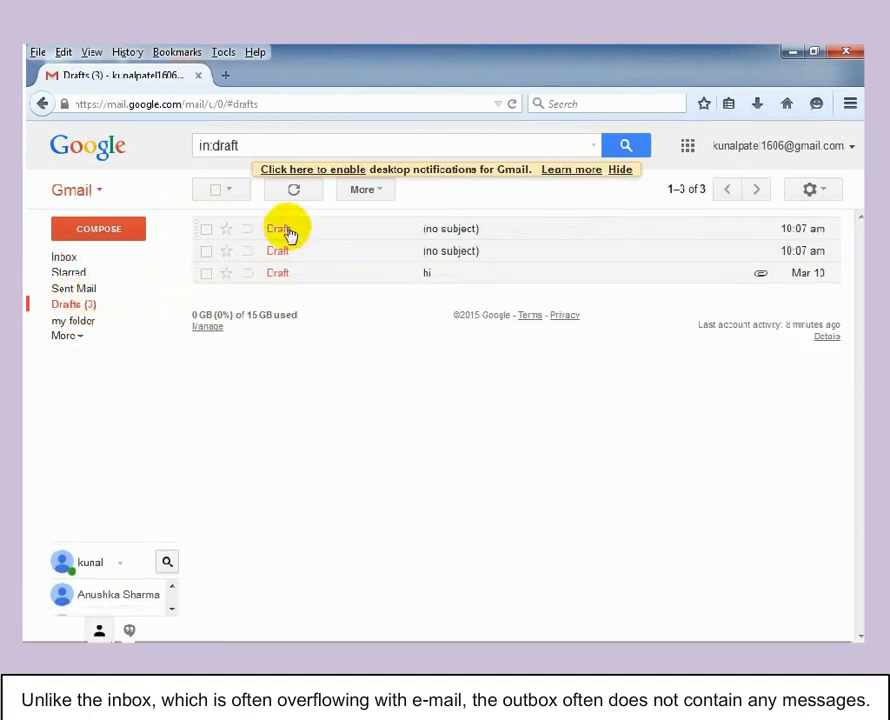
mouse_move(328, 268)
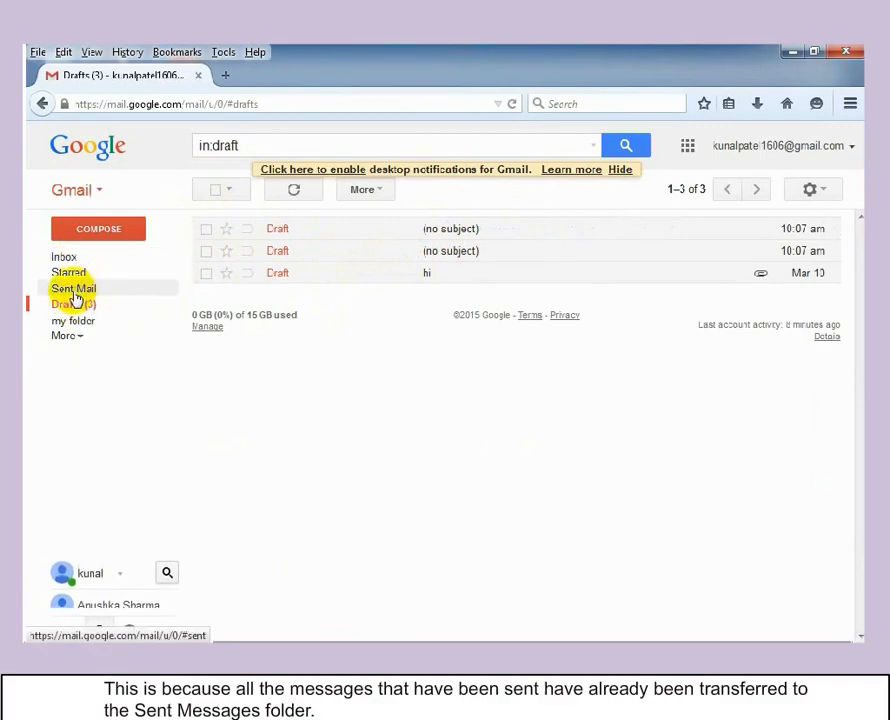
left_click(72, 288)
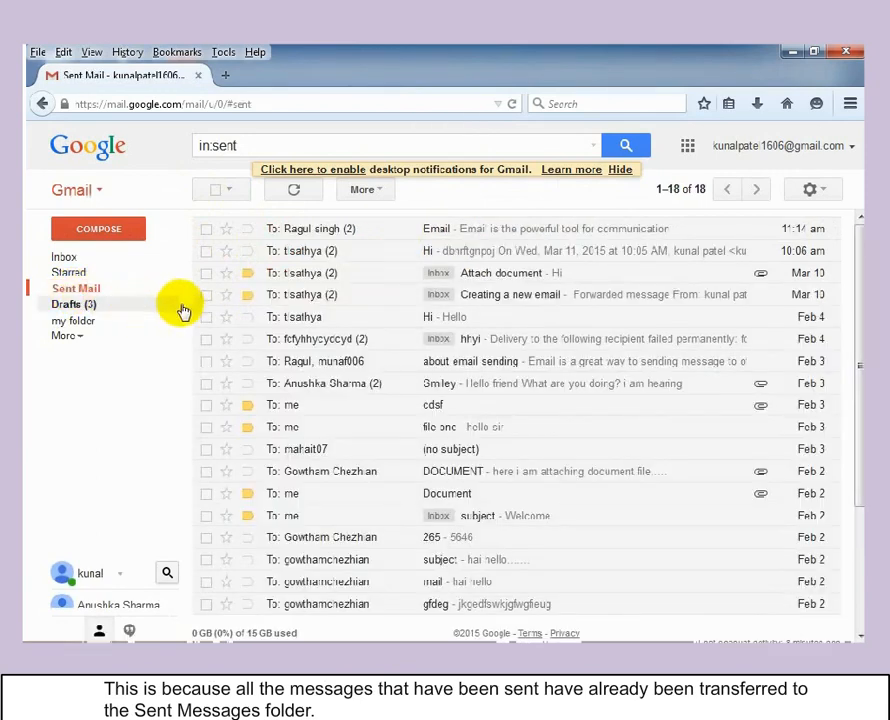